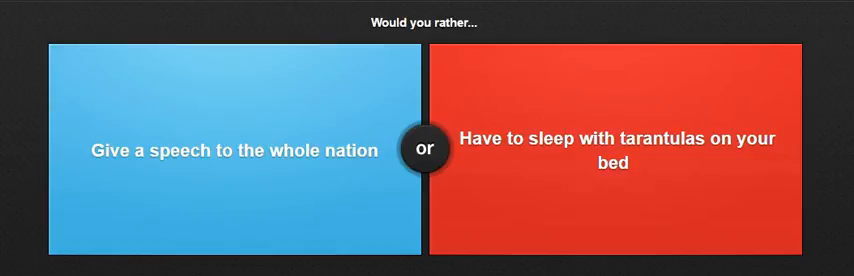
# - Vote on the speech-to-the-nation versus tarantulas-on-the-bed dilemma, advancing to the next question
pyautogui.click(232, 150)
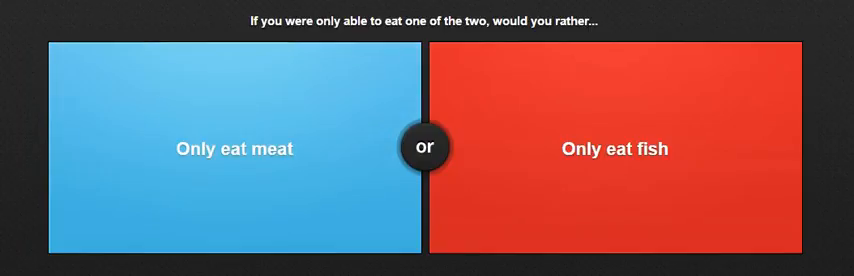
# - Pick 'Only eat meat' over only eating fish, revealing that 13% agree
pyautogui.click(236, 148)
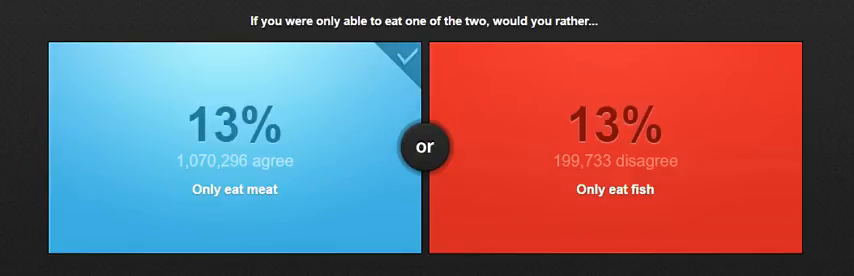